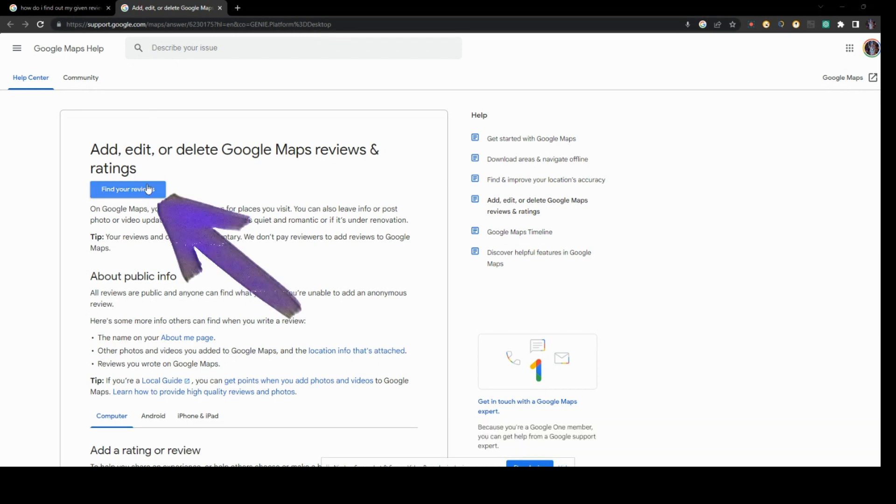
# Open 'Find your reviews' from the help article to show your posted Google Maps reviews
pyautogui.click(200, 24)
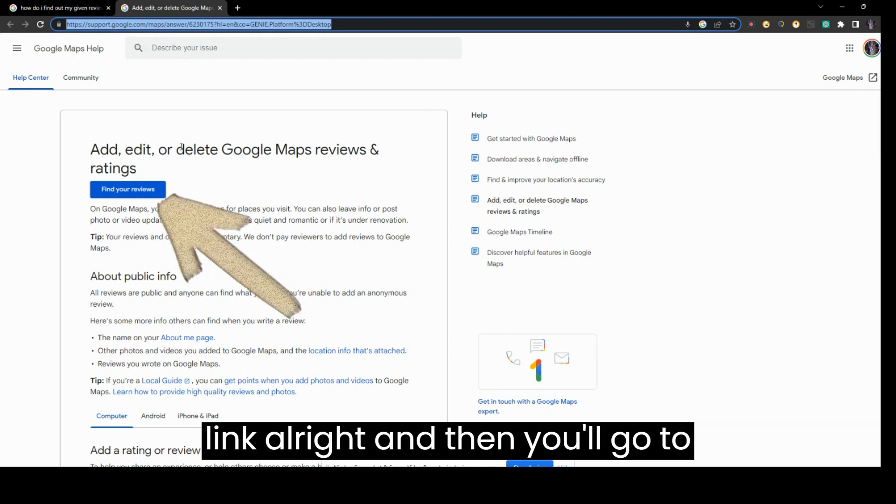
pyautogui.moveTo(131, 197)
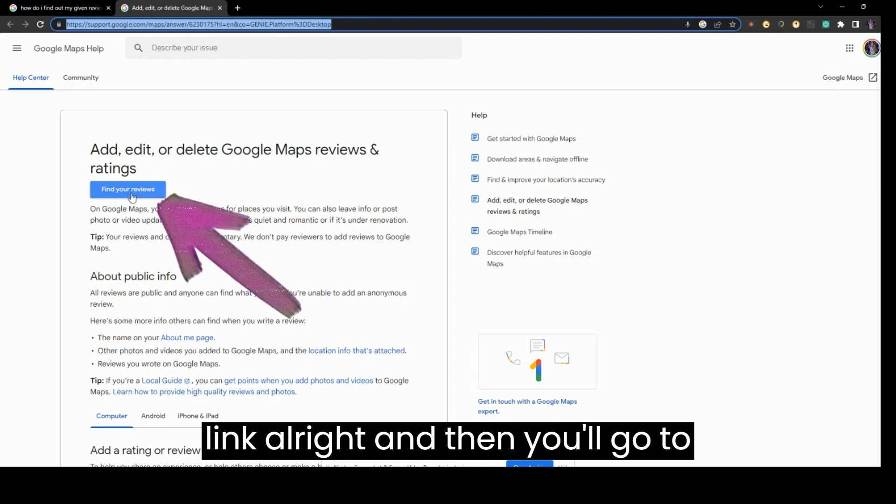
pyautogui.click(127, 189)
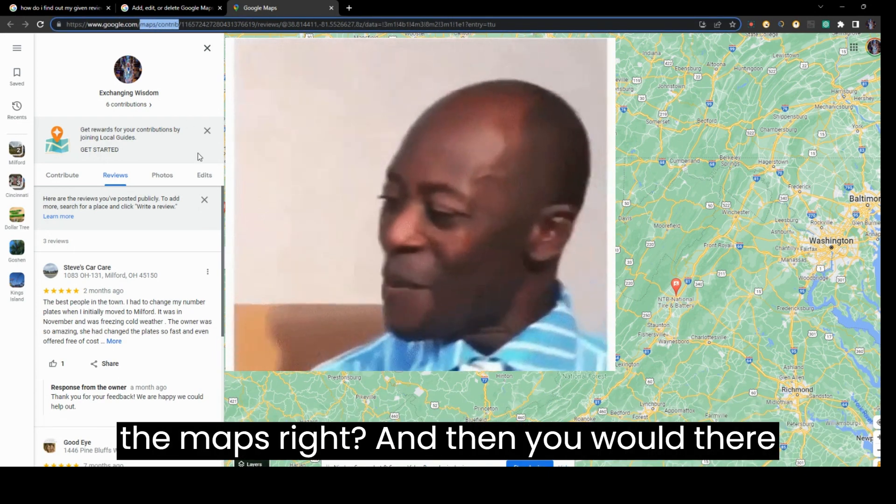
pyautogui.click(61, 175)
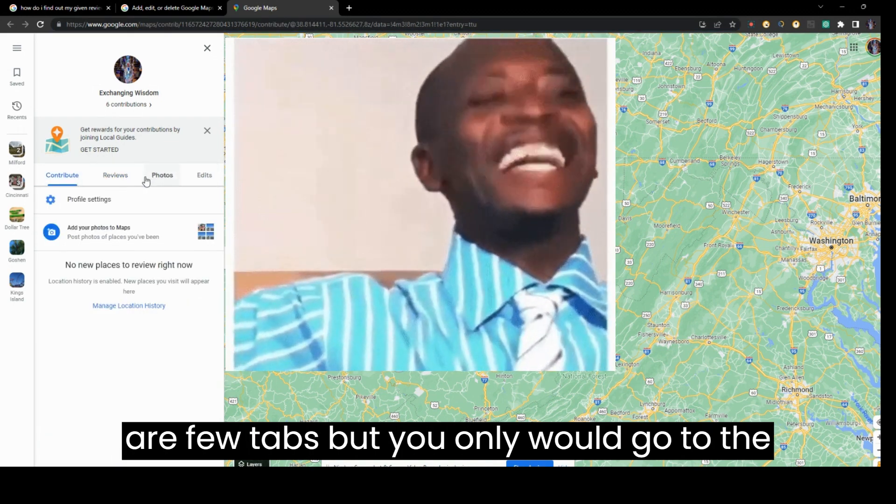
pyautogui.click(115, 175)
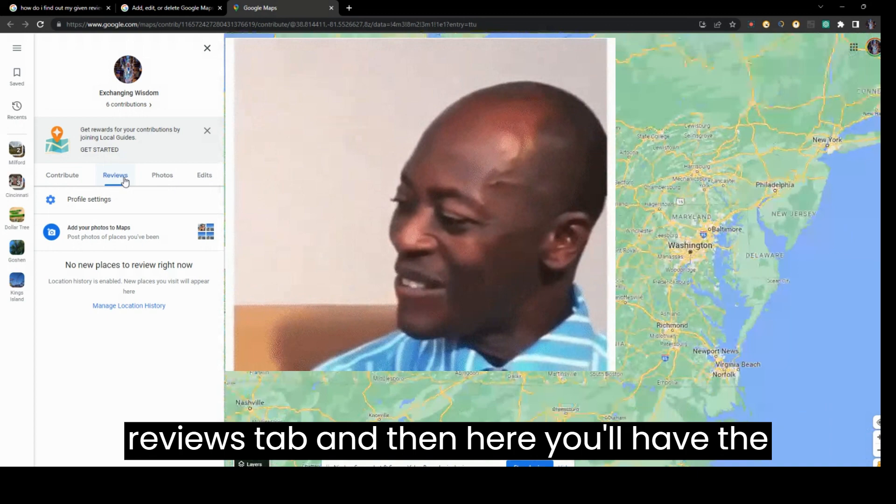
pyautogui.click(115, 175)
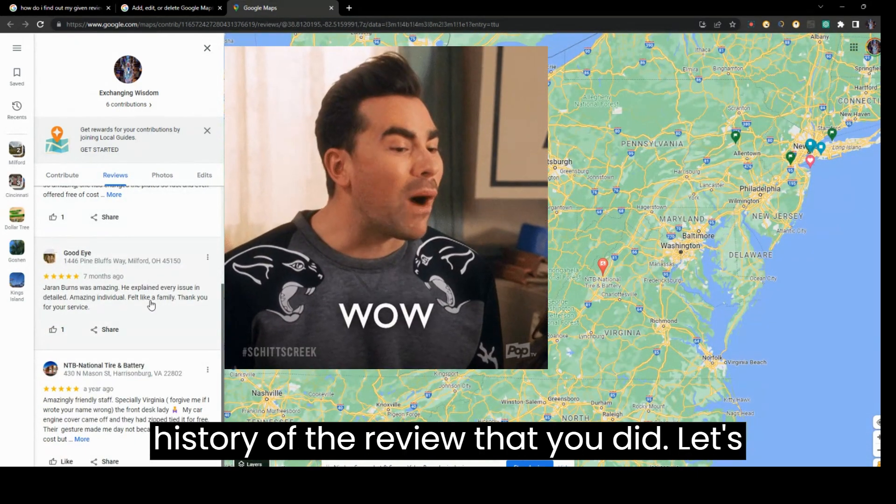
pyautogui.moveTo(208, 370)
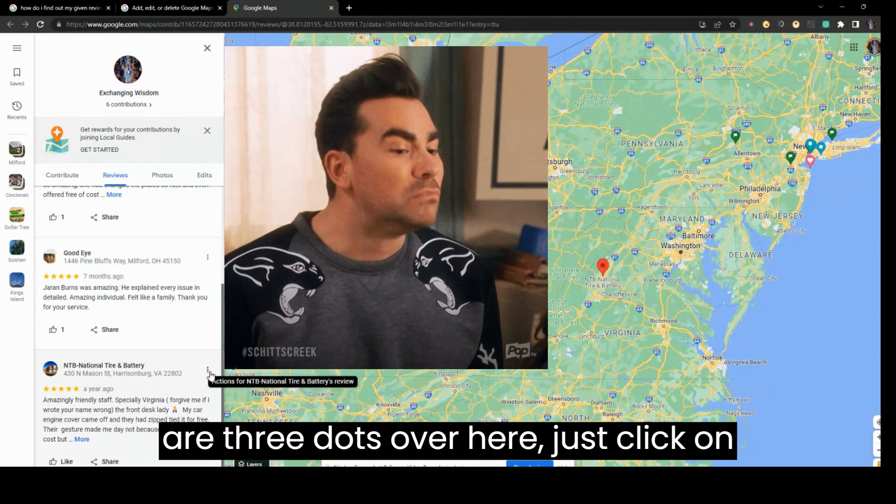
# Open the three-dot action menu on the NTB-National Tire & Battery review
pyautogui.click(208, 370)
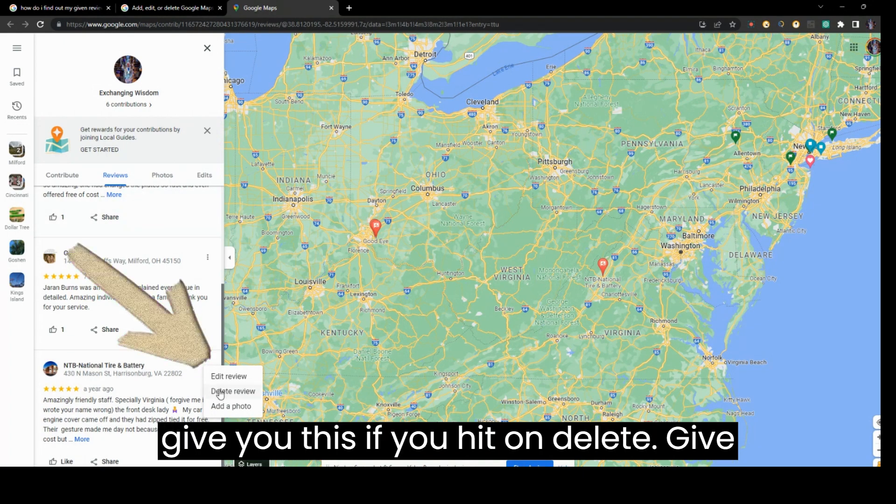
# Choose 'Delete review' for NTB-National Tire & Battery to bring up the confirmation dialog
pyautogui.click(233, 391)
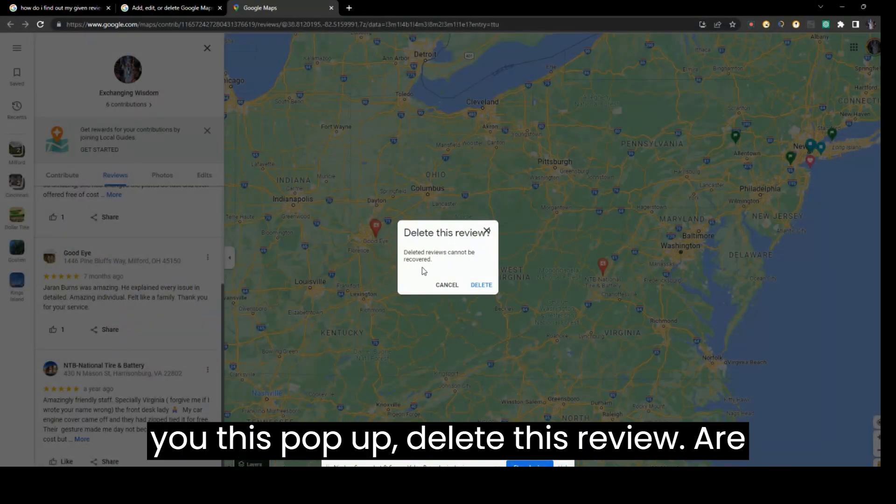
pyautogui.moveTo(480, 286)
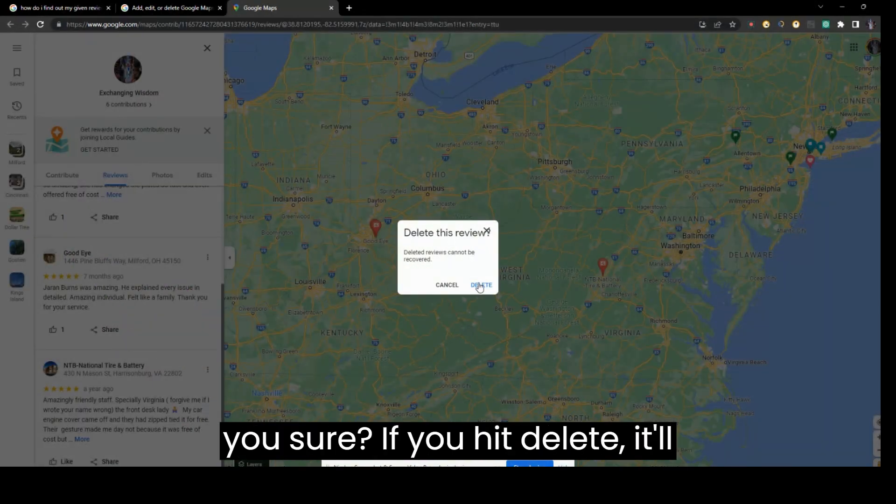